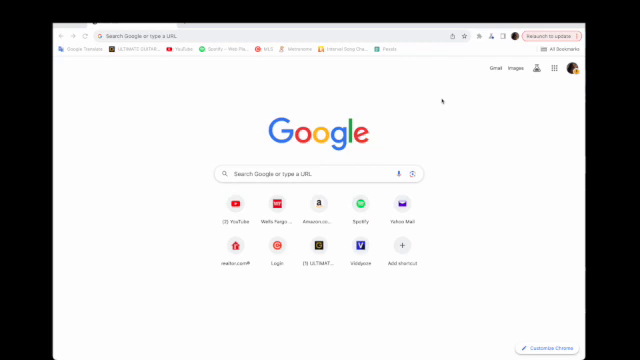
mouse_move(540, 156)
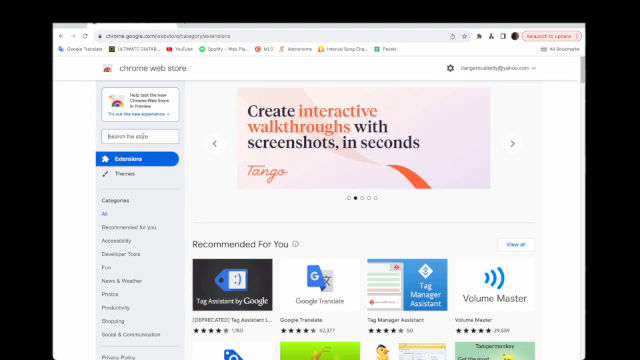
Search the store for 'transpose' and locate the Transpose pitch, speed and loop result.
text(transpá)
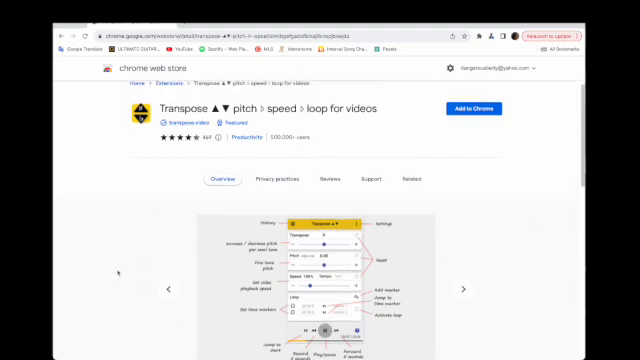
mouse_move(504, 202)
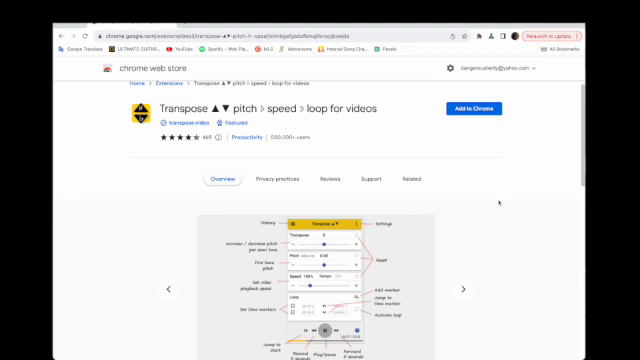
scroll(down, 3)
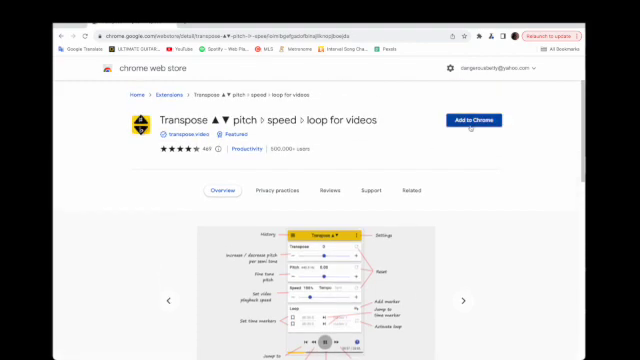
Add the Transpose extension to Chrome from its listing page.
click(476, 120)
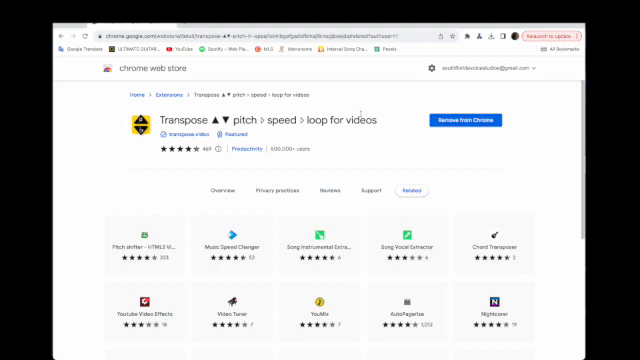
mouse_move(408, 114)
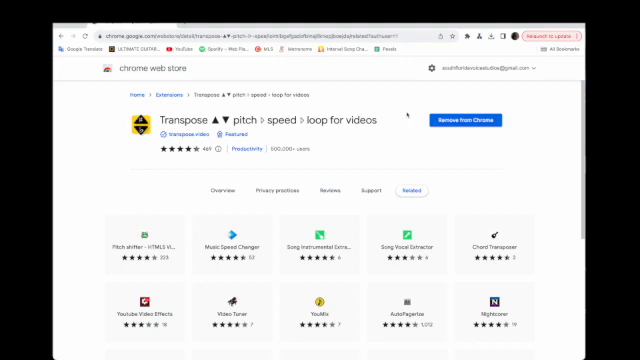
mouse_move(352, 142)
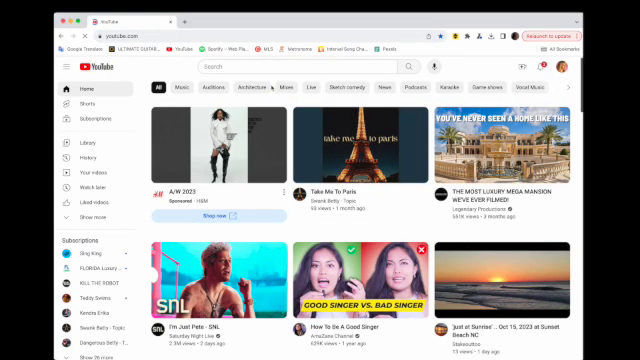
mouse_move(350, 144)
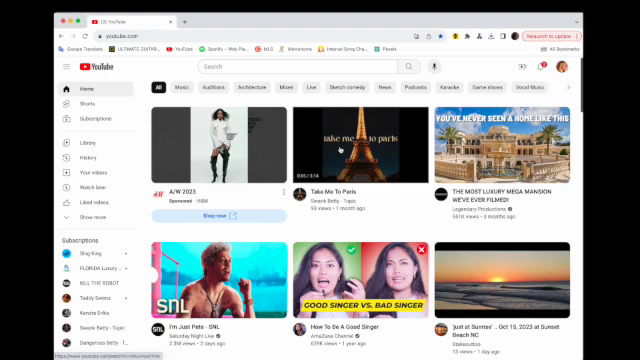
Start the Take Me To Paris video from the YouTube home feed.
click(350, 144)
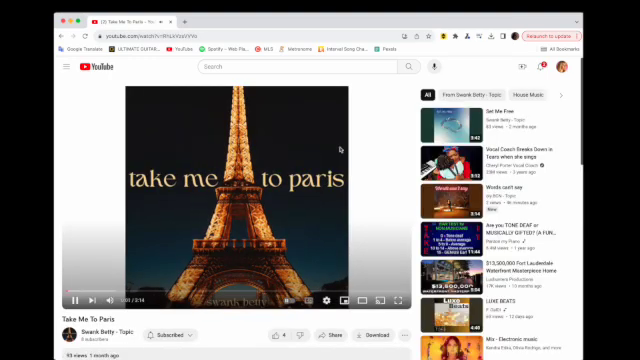